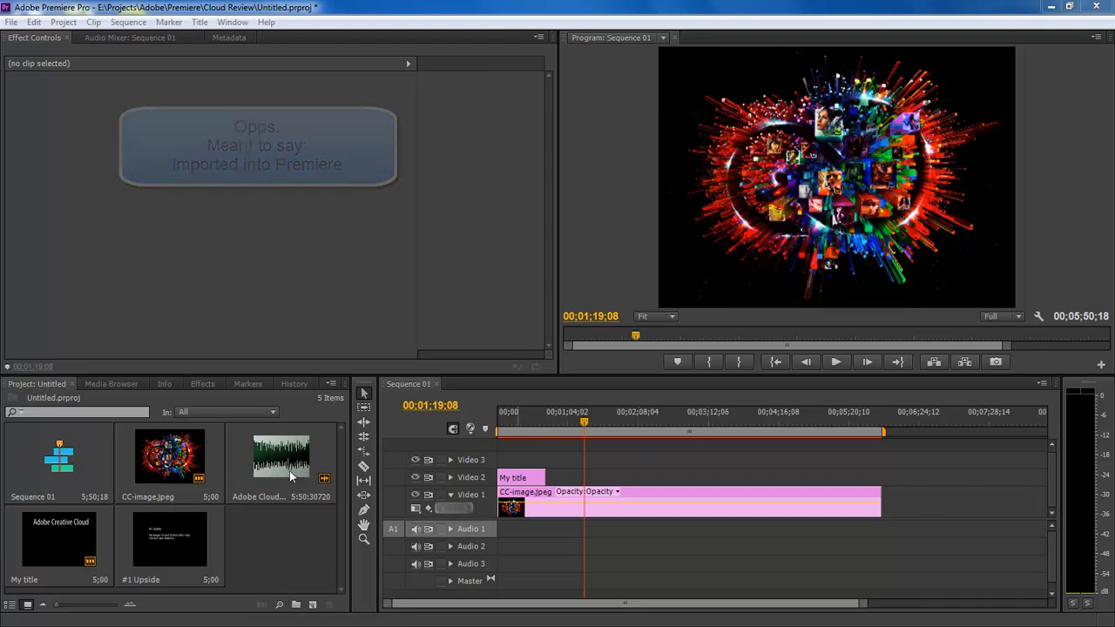
# Place the Adobe Cloud mp3 from the Project panel onto Audio 1 and select it.
pyautogui.click(281, 457)
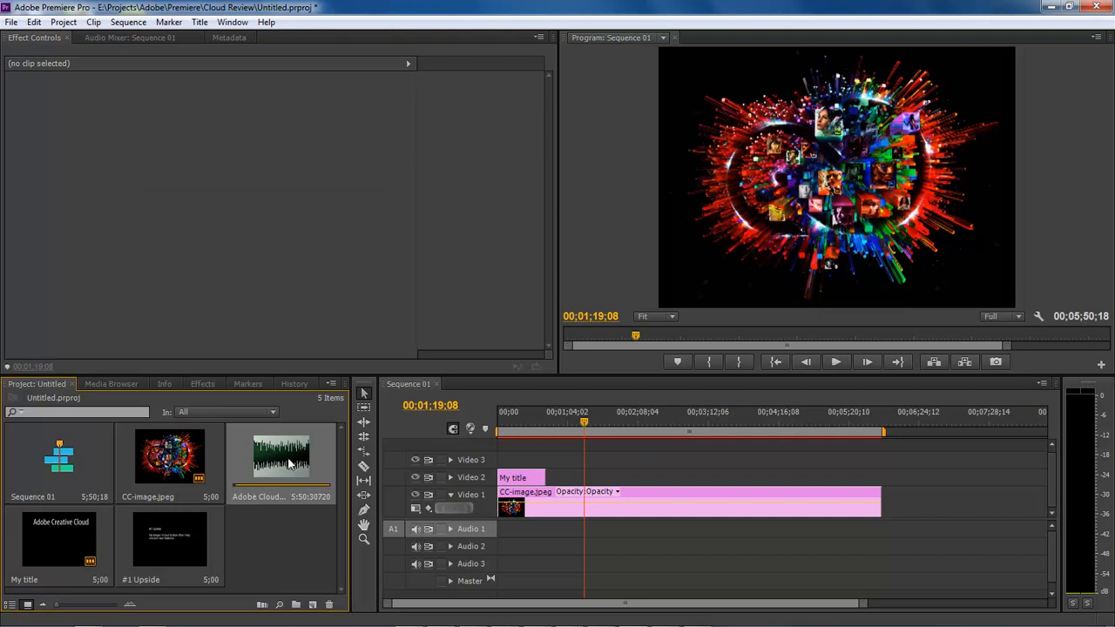
pyautogui.moveTo(280, 457); pyautogui.dragTo(688, 530)
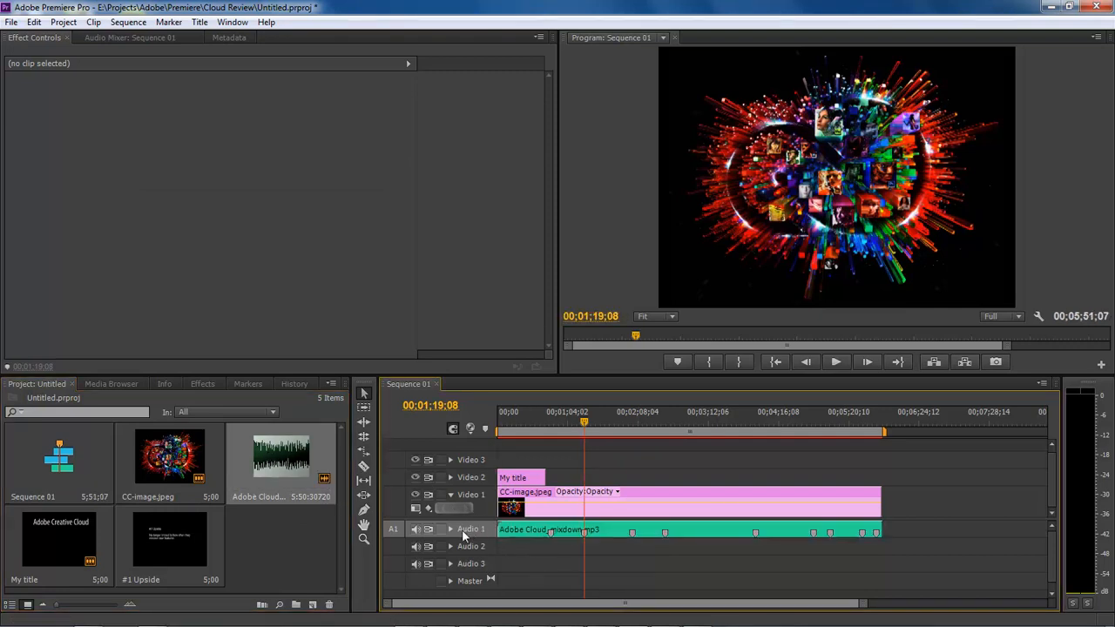
pyautogui.moveTo(584, 423)
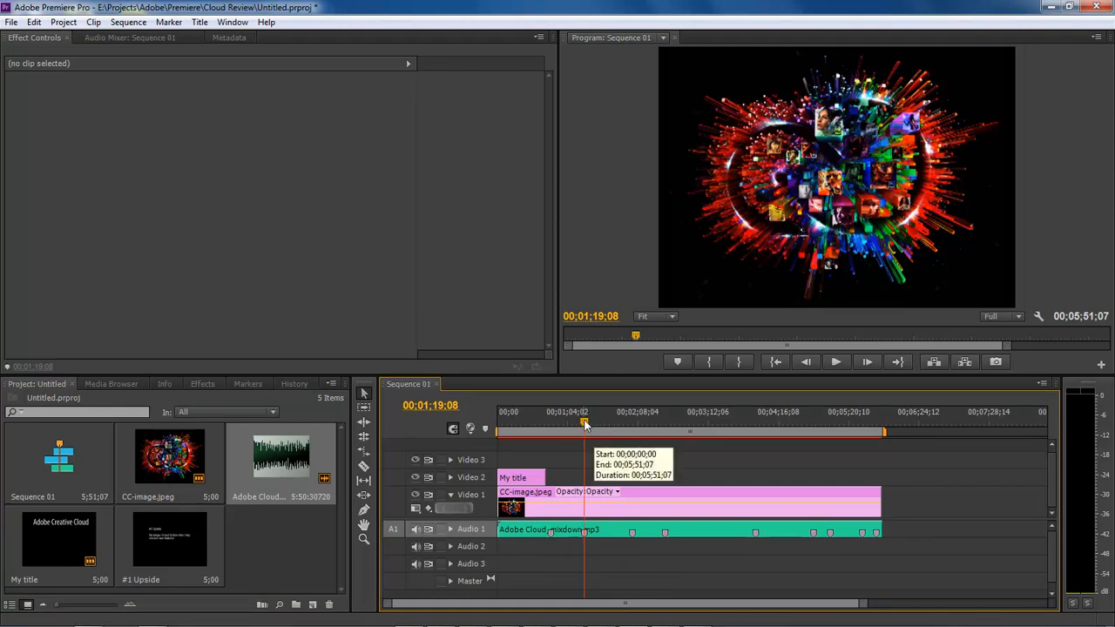
pyautogui.click(549, 530)
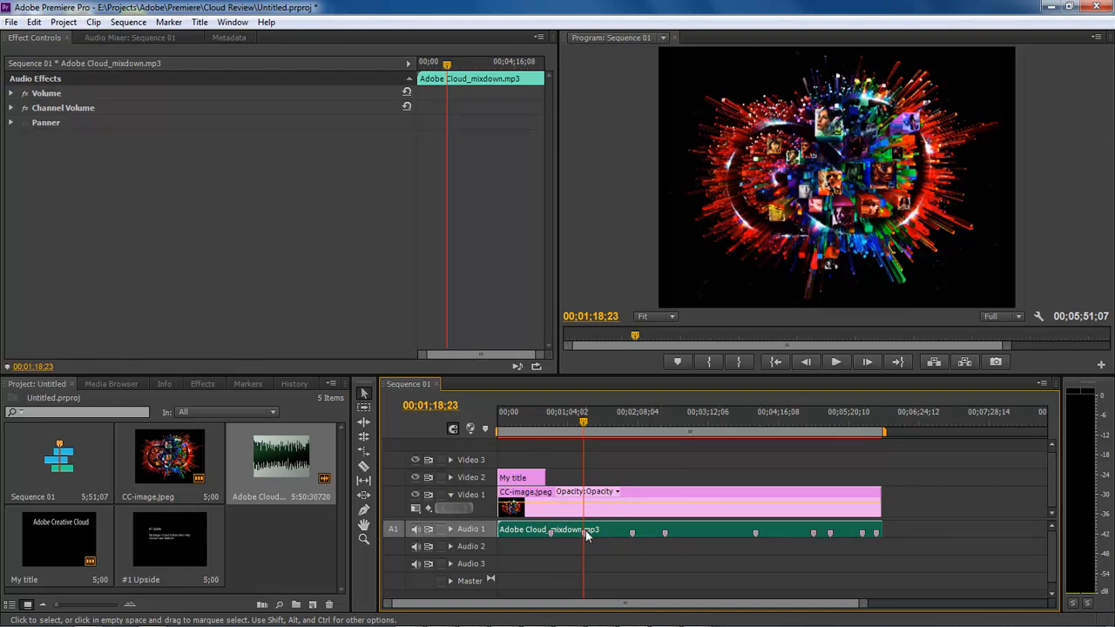
# Review the mp3 waveform in the Source Monitor, scrubbing to the Upside marker.
pyautogui.doubleClick(549, 530)
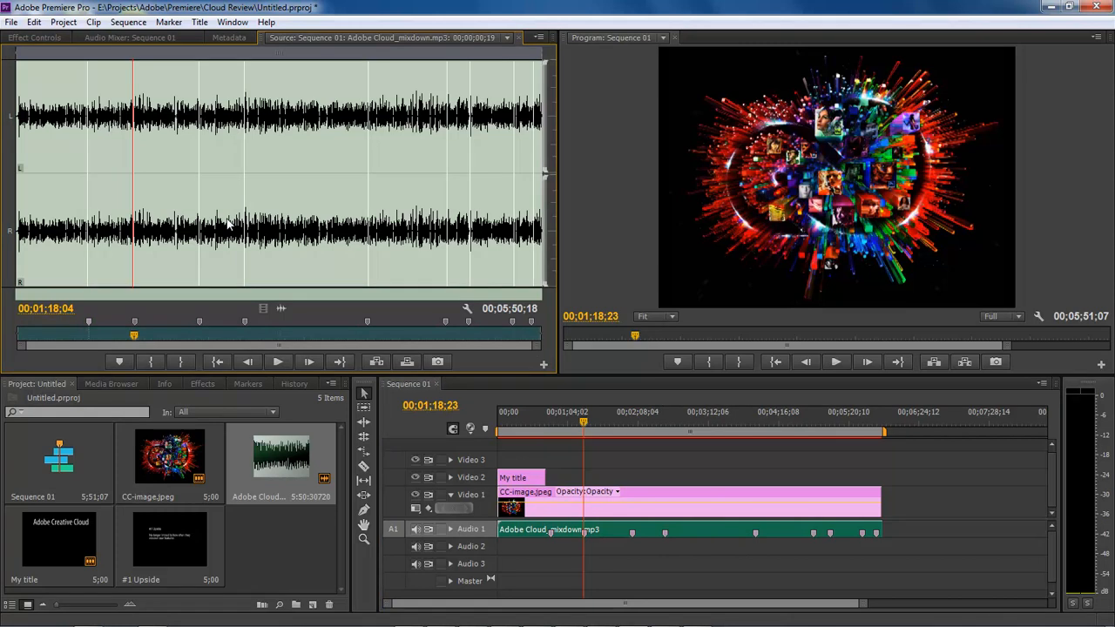
pyautogui.moveTo(136, 322)
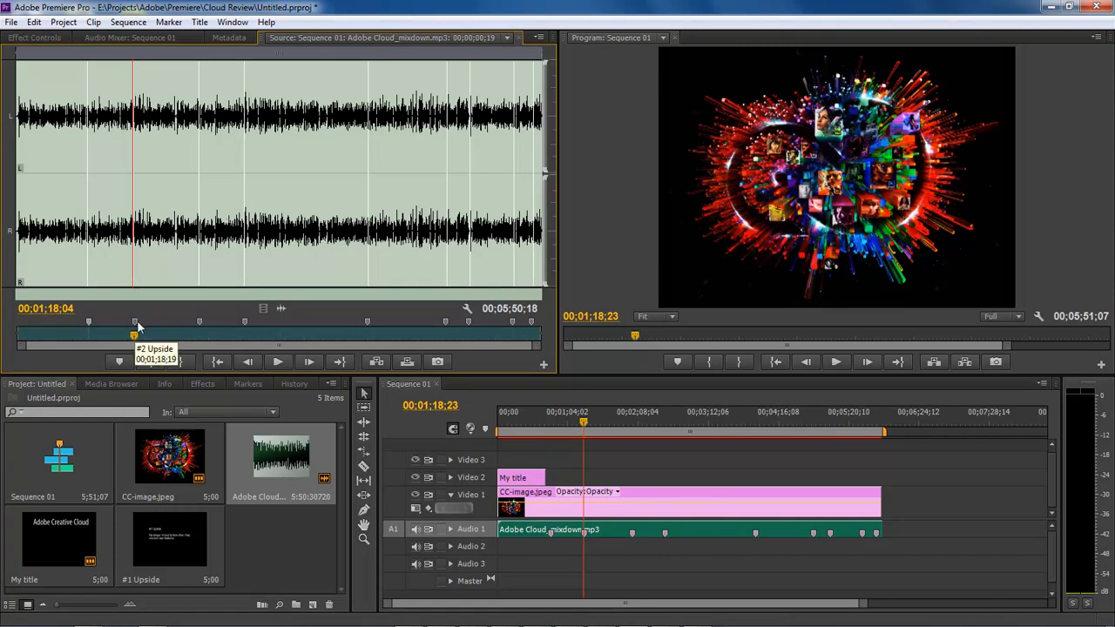
pyautogui.moveTo(136, 320); pyautogui.dragTo(248, 321)
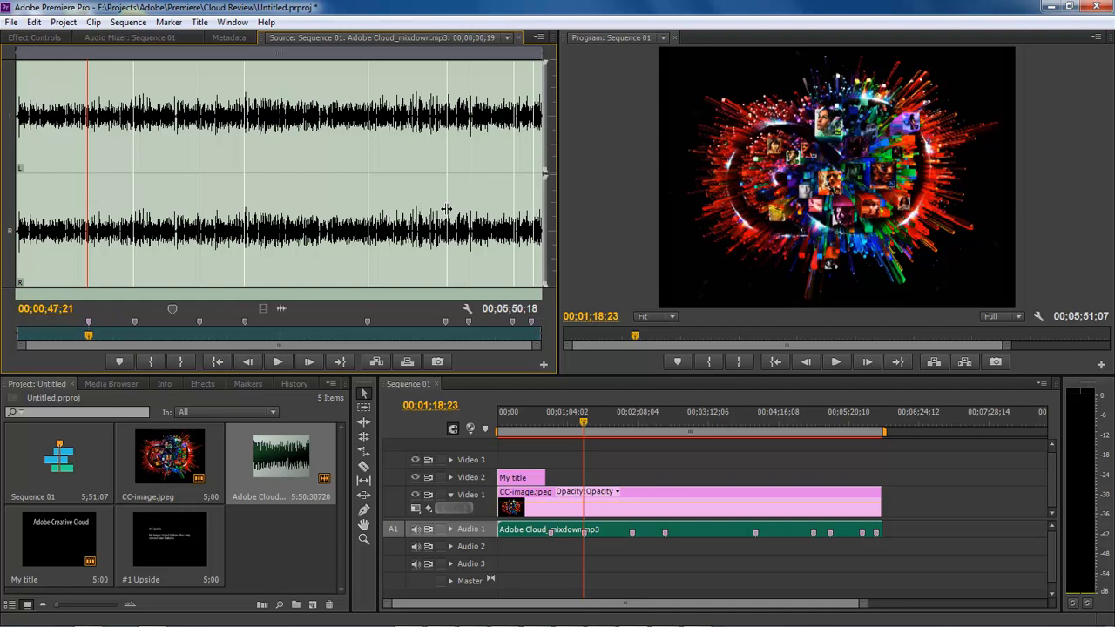
pyautogui.click(230, 39)
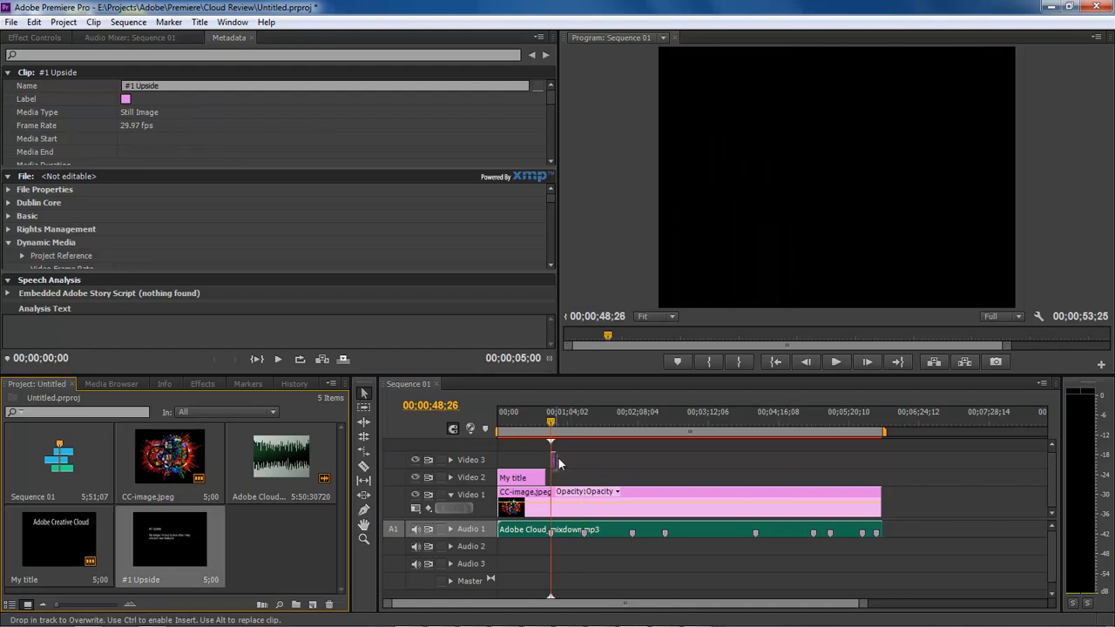
# Place the #1 Upside title on Video 3 at the audio marker position.
pyautogui.click(551, 530)
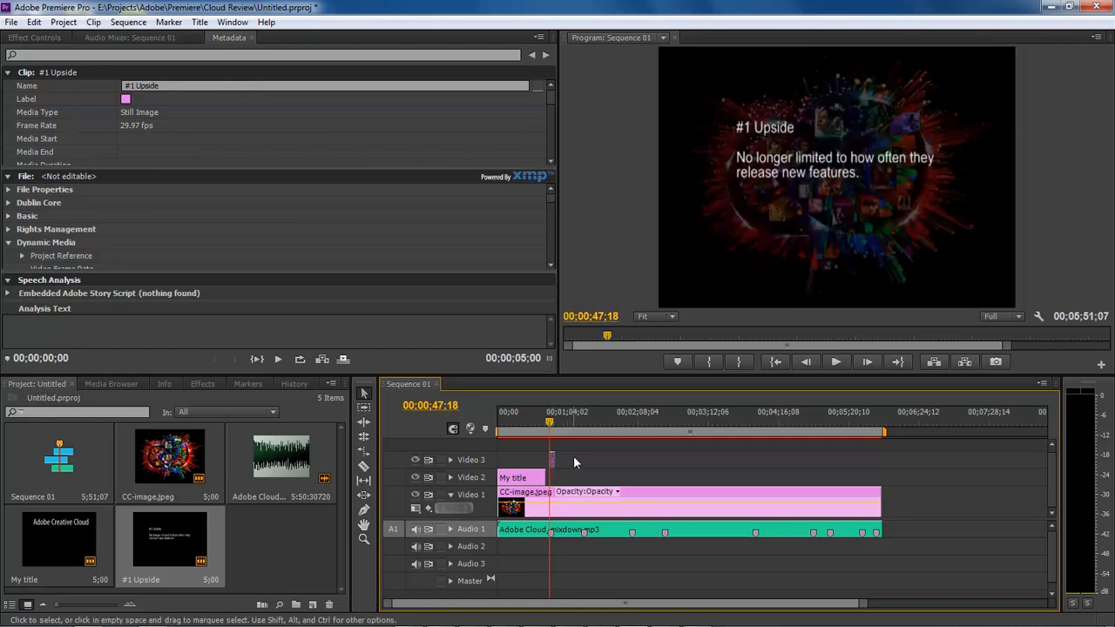
pyautogui.click(833, 361)
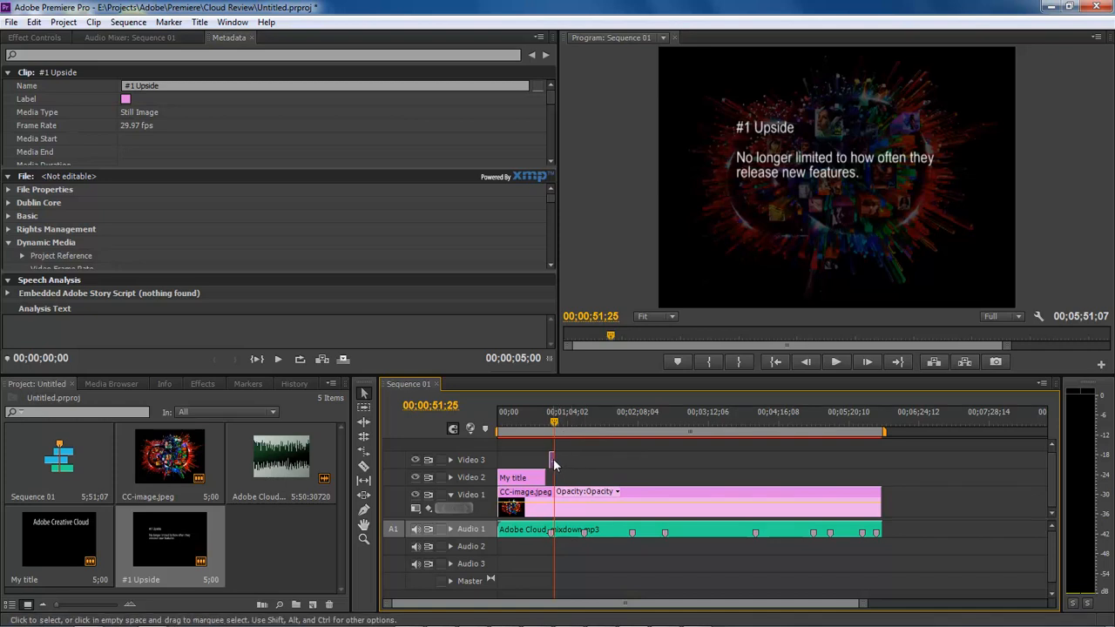
pyautogui.moveTo(554, 460); pyautogui.dragTo(579, 460)
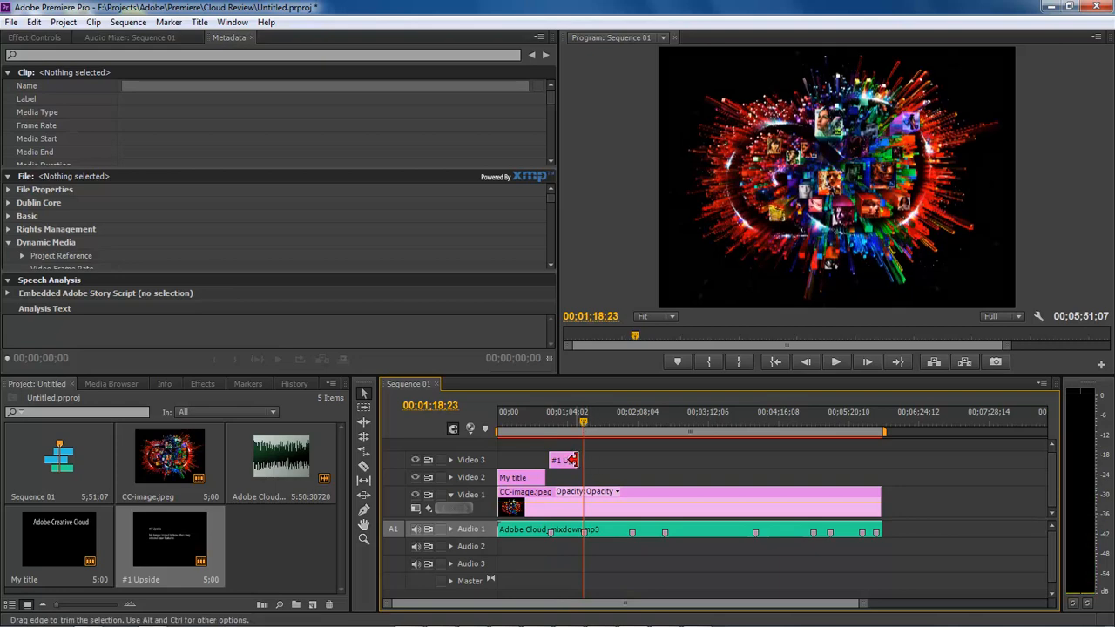
pyautogui.moveTo(585, 432)
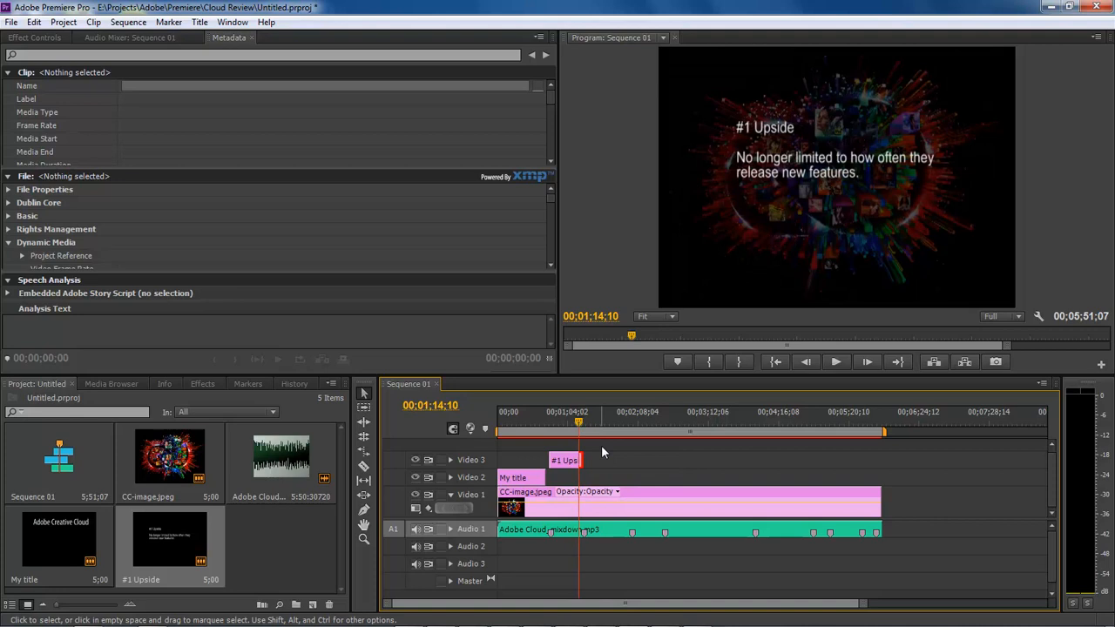
# Play and stop the sequence to preview the title over the Creative Cloud image.
pyautogui.click(835, 361)
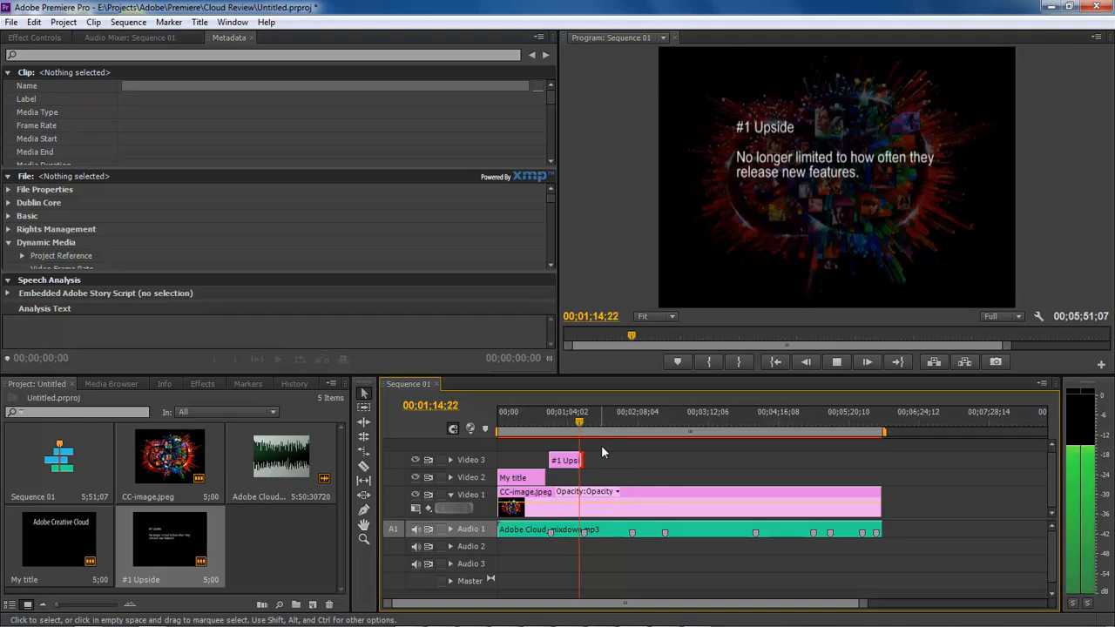
pyautogui.click(837, 360)
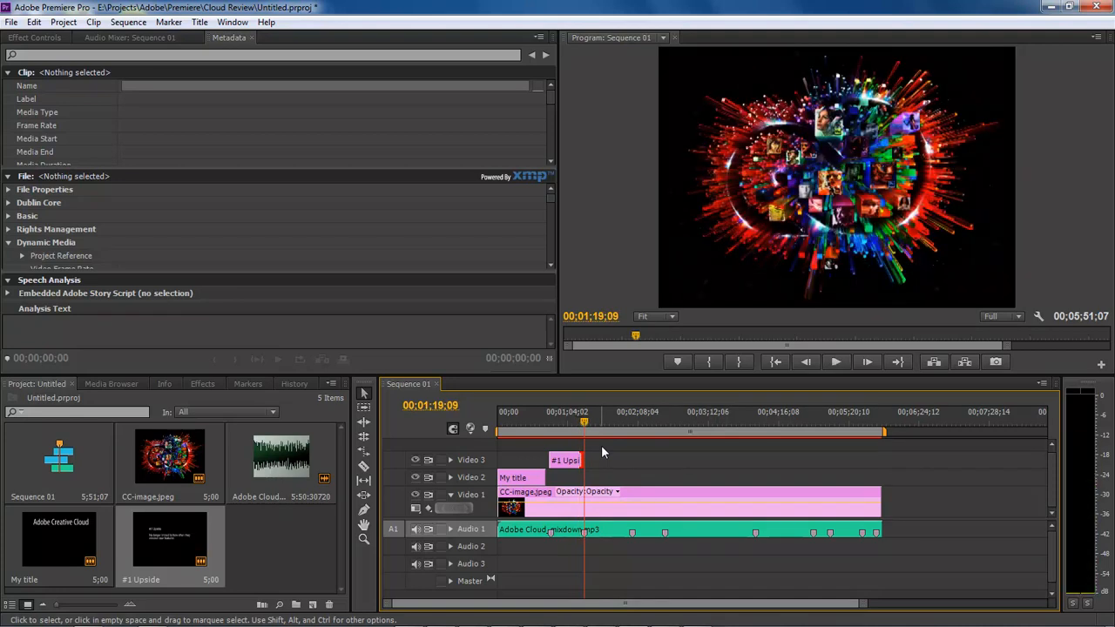
pyautogui.moveTo(617, 485)
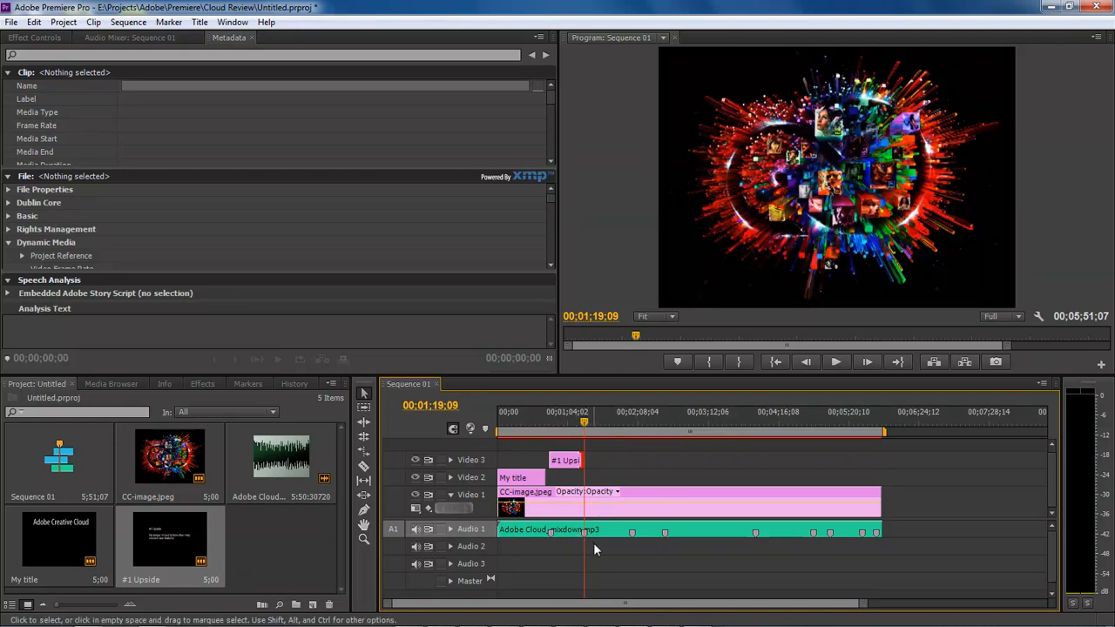
pyautogui.moveTo(676, 533)
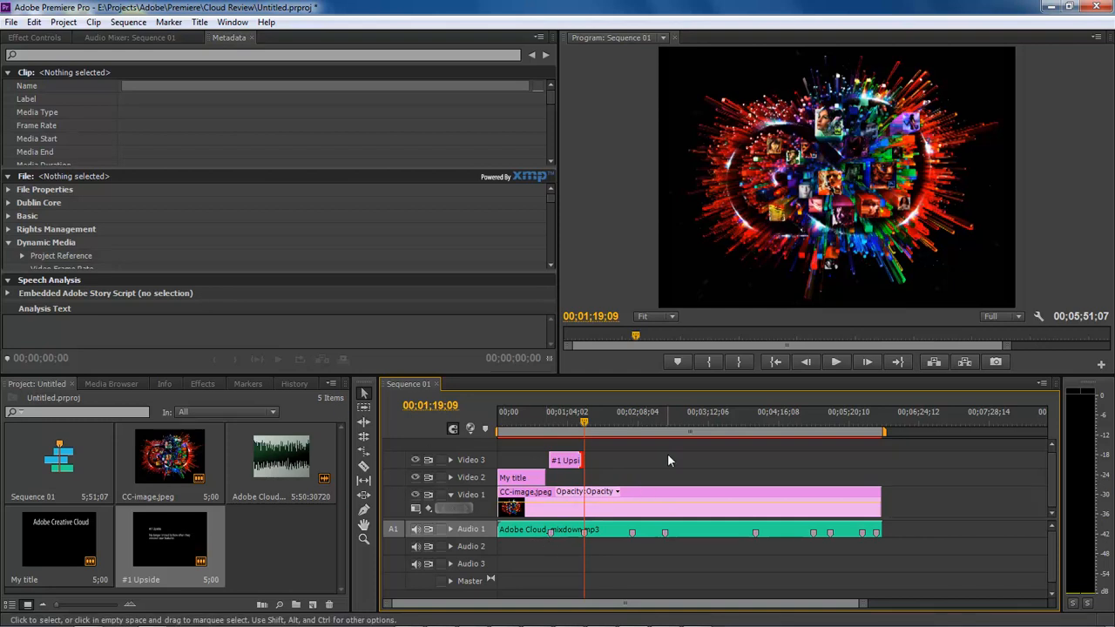
pyautogui.moveTo(592, 562)
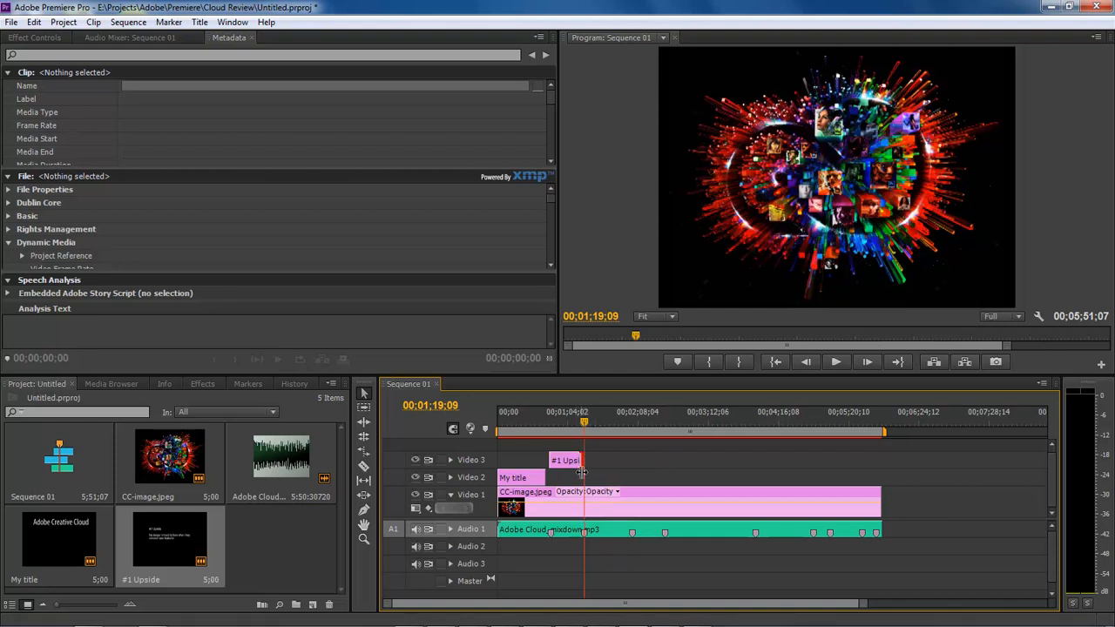
pyautogui.moveTo(625, 474)
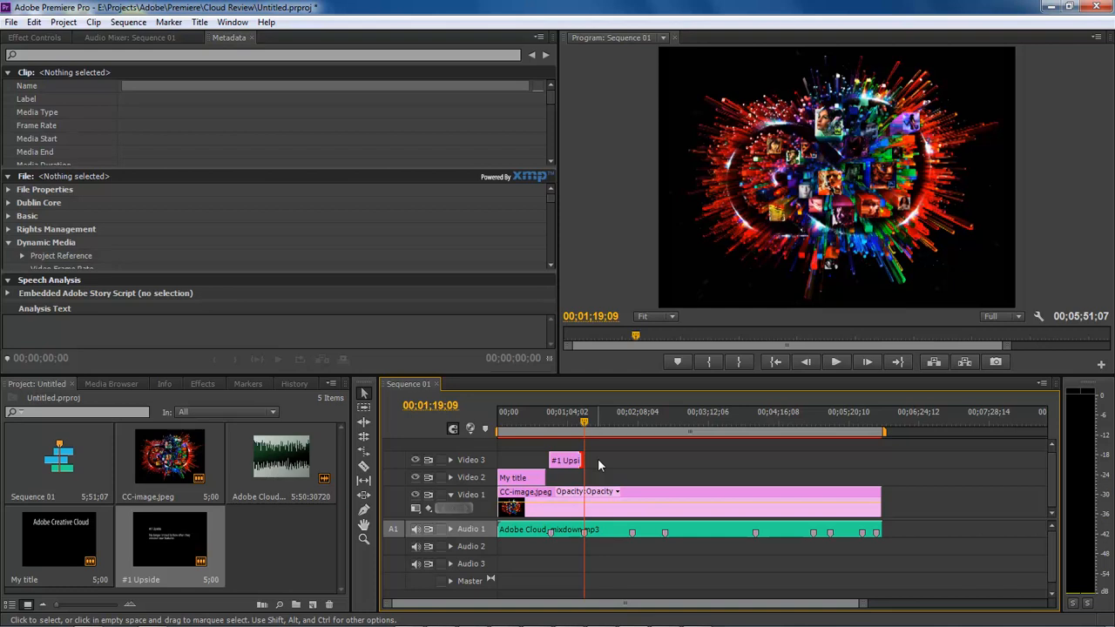
pyautogui.moveTo(599, 467)
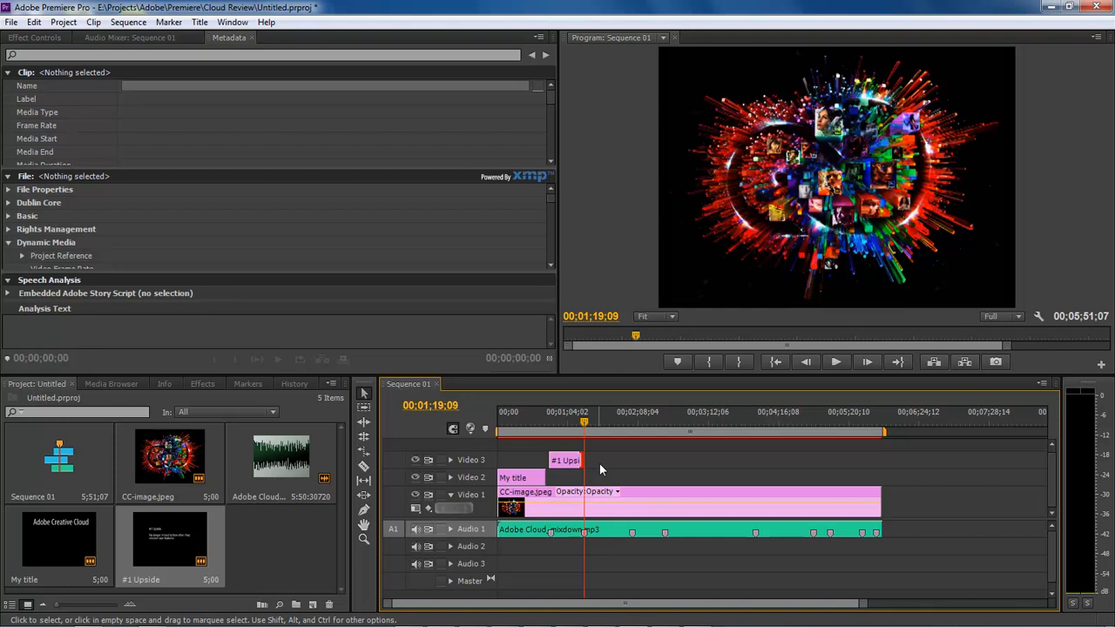
pyautogui.moveTo(647, 471)
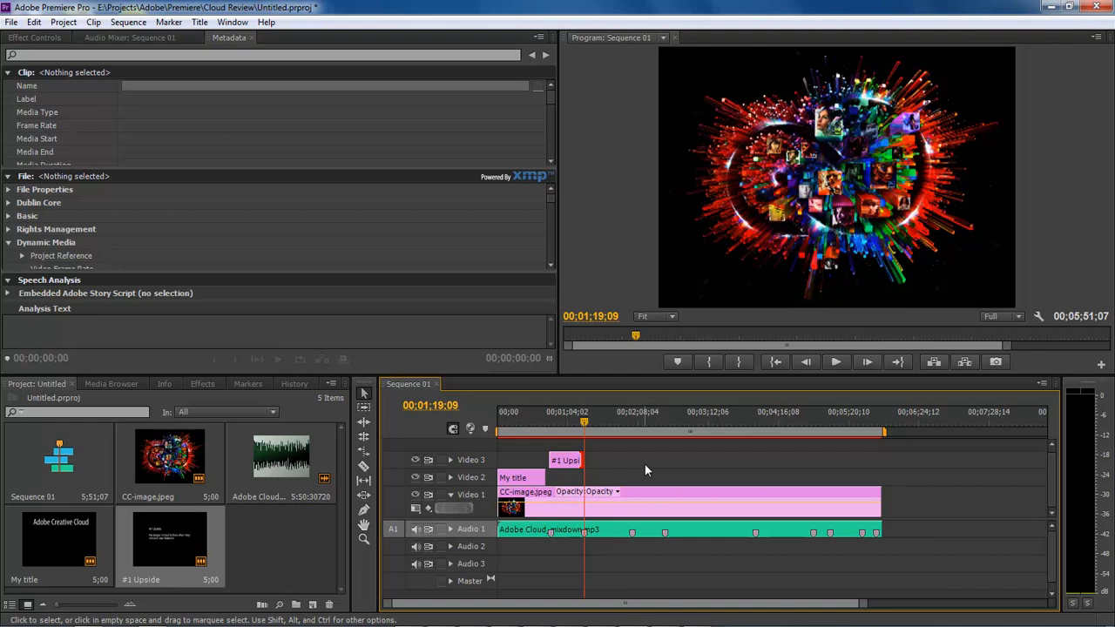
pyautogui.moveTo(561, 541)
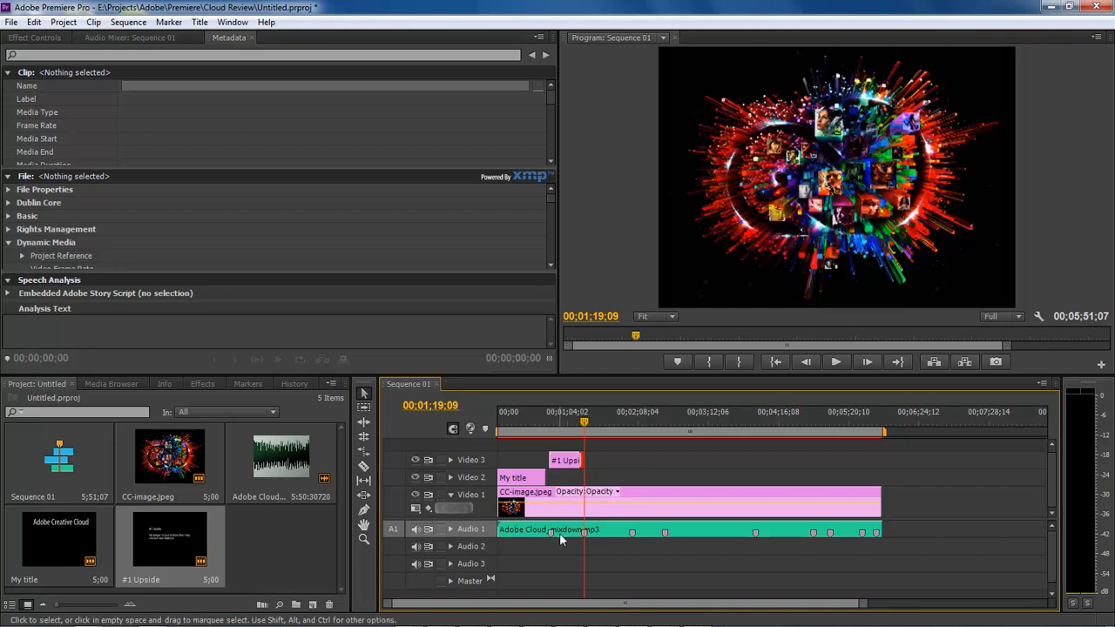
pyautogui.moveTo(690, 453)
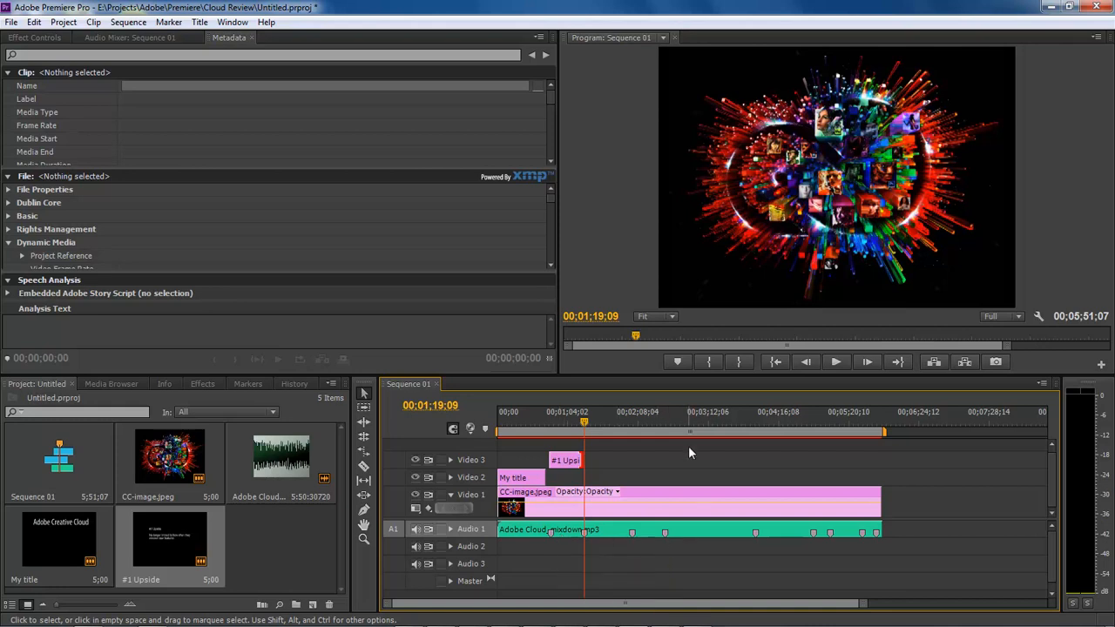